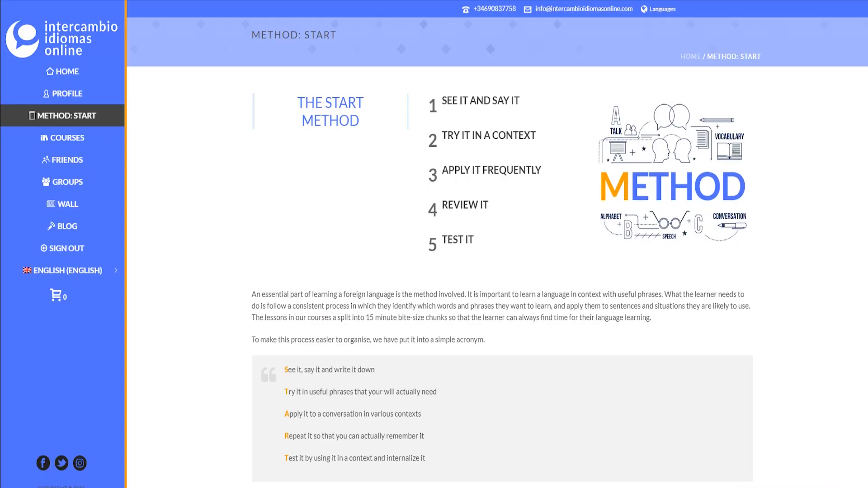
Browse the Method: Start page, then visit the Blog listing and the Friends member directory.
scroll("down", 3)
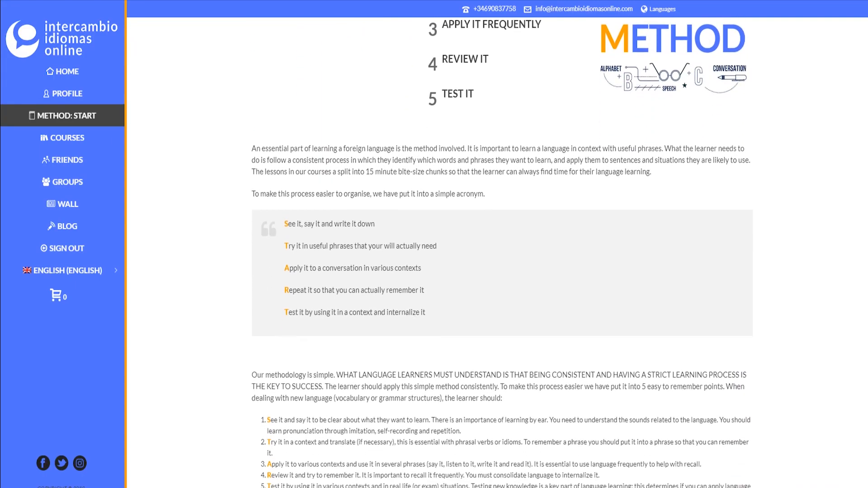
left_click(66, 226)
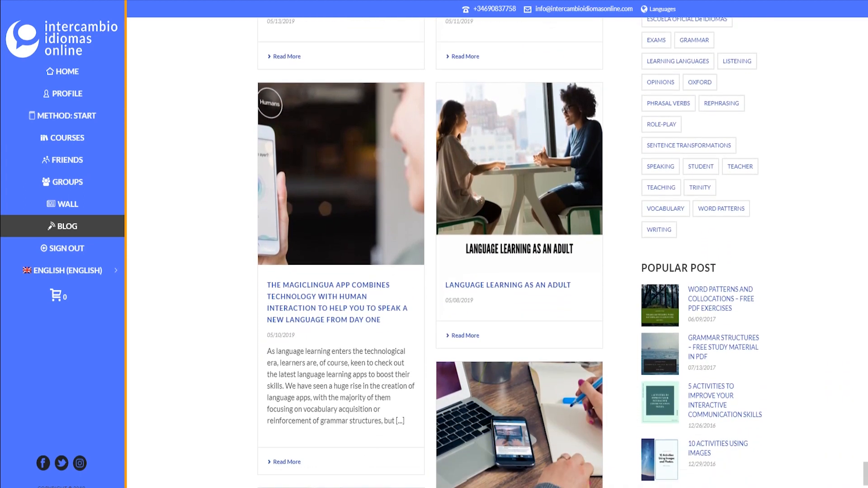
left_click(67, 160)
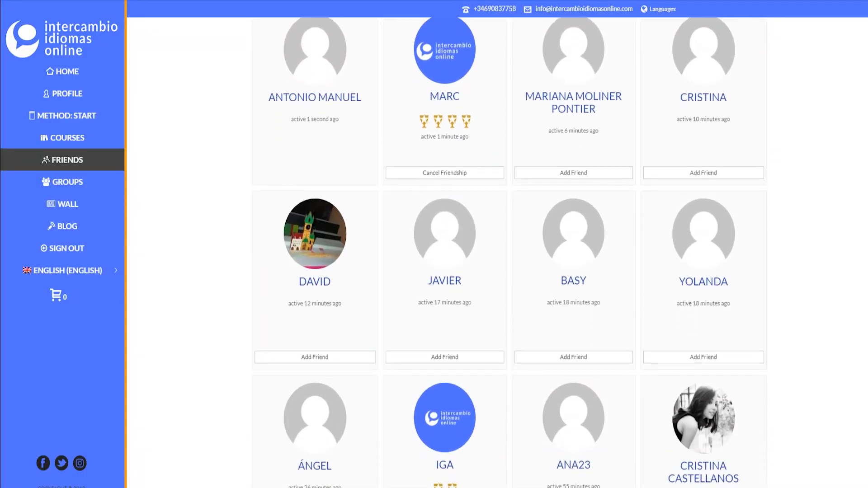